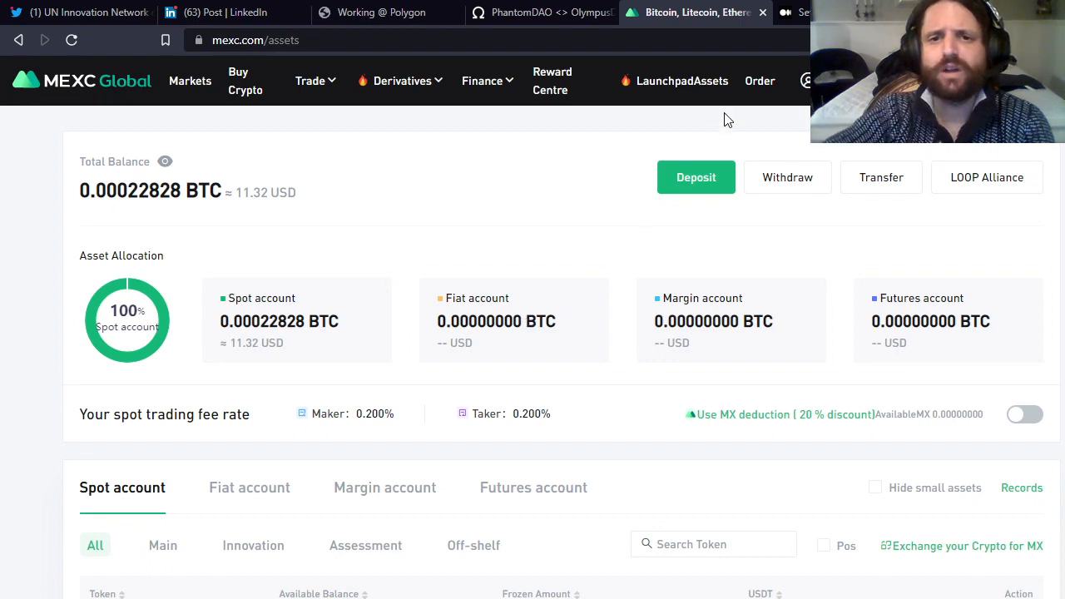
Step: Review the asset overview options, scrolling through the list and back
{"action": "left_click", "coordinate": [707, 81]}
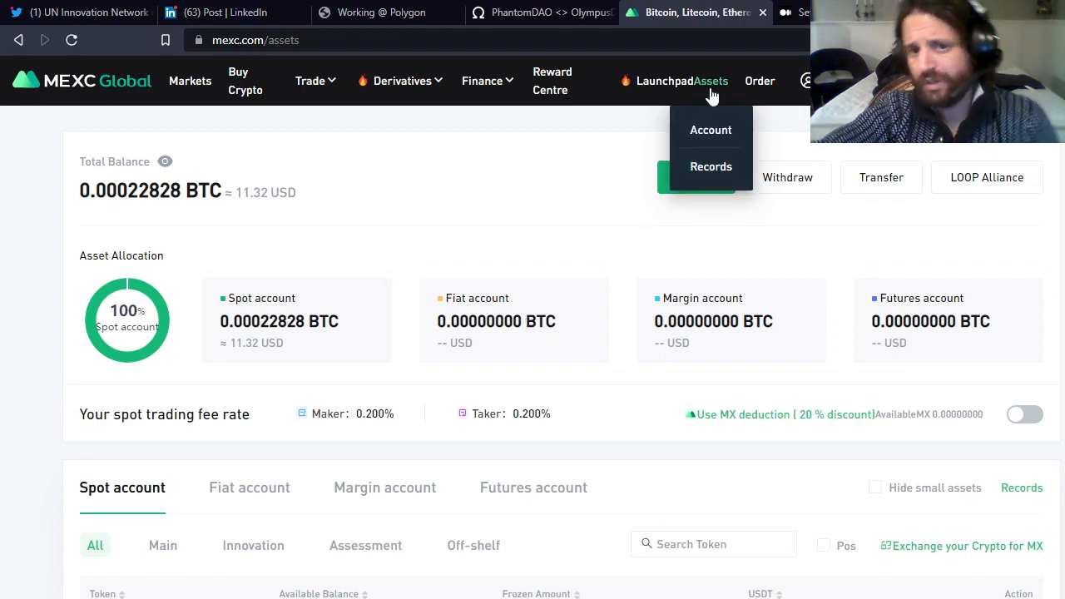
{"action": "mouse_move", "coordinate": [711, 130]}
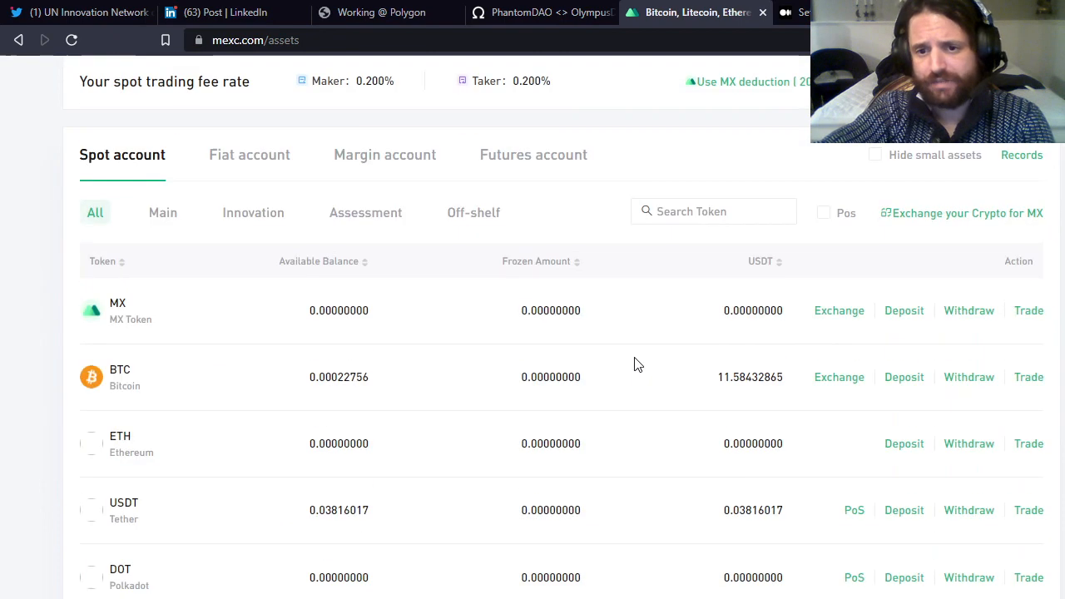
{"action": "scroll", "scroll_direction": "down", "scroll_amount": 3}
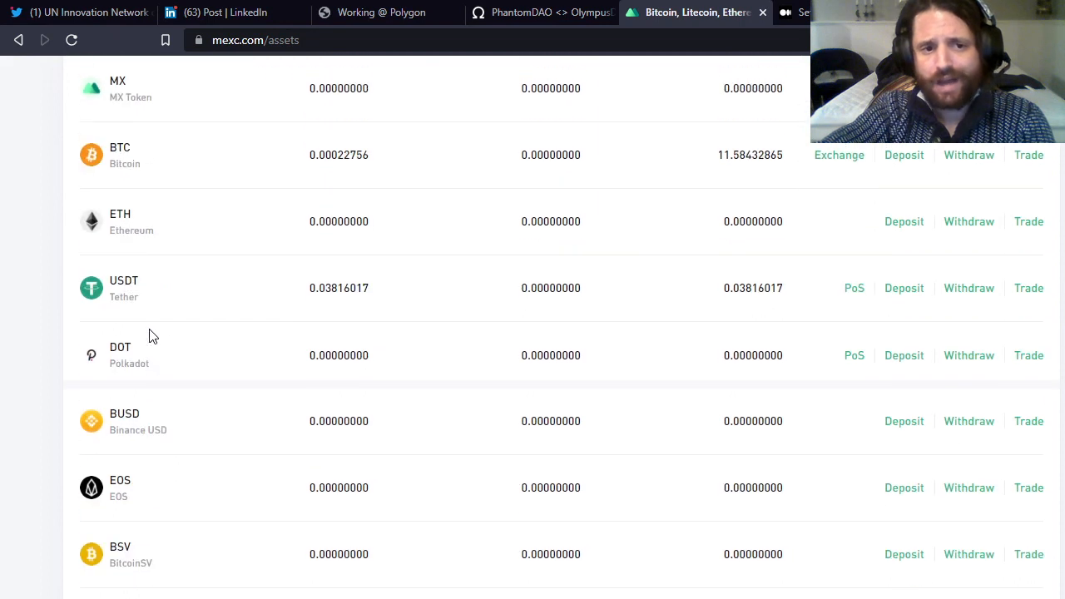
{"action": "scroll", "scroll_direction": "up", "scroll_amount": 3}
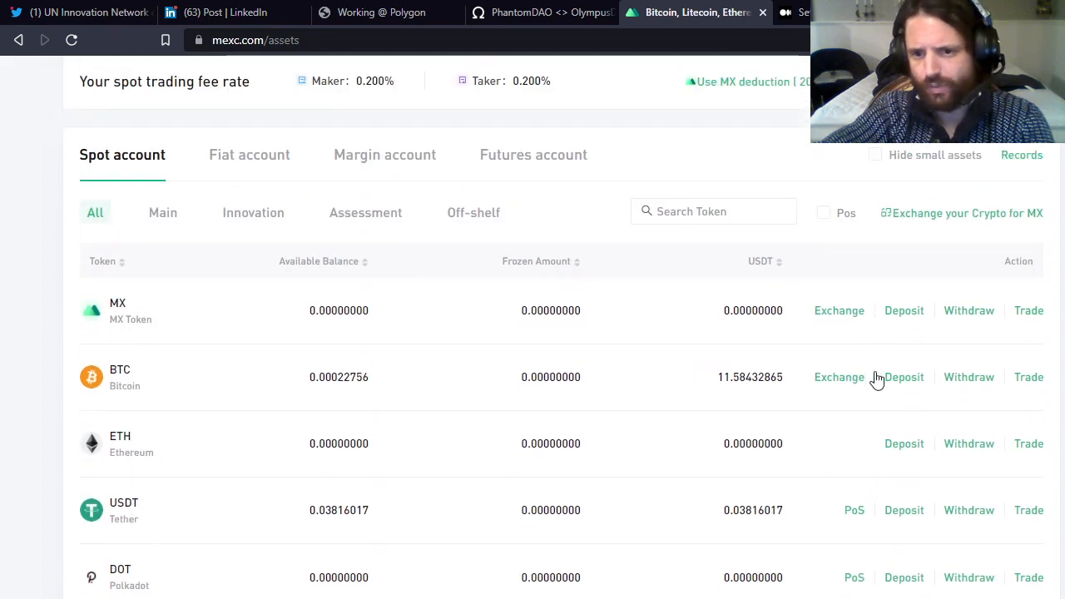
{"action": "mouse_move", "coordinate": [896, 387]}
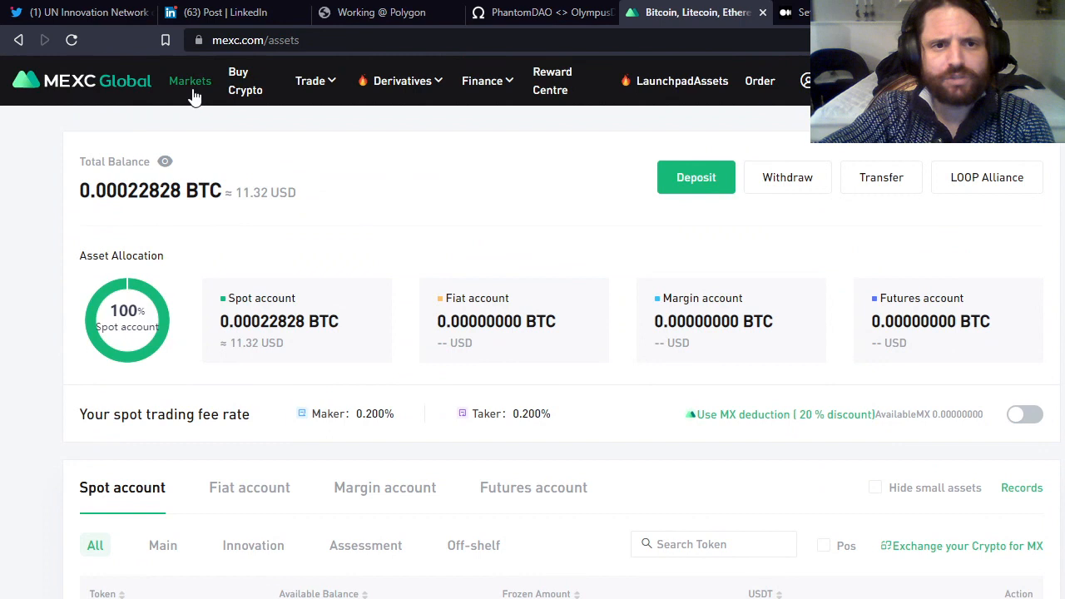
Step: Go to the spot Markets list and choose Trade on the BTC/USDT row
{"action": "left_click", "coordinate": [190, 80]}
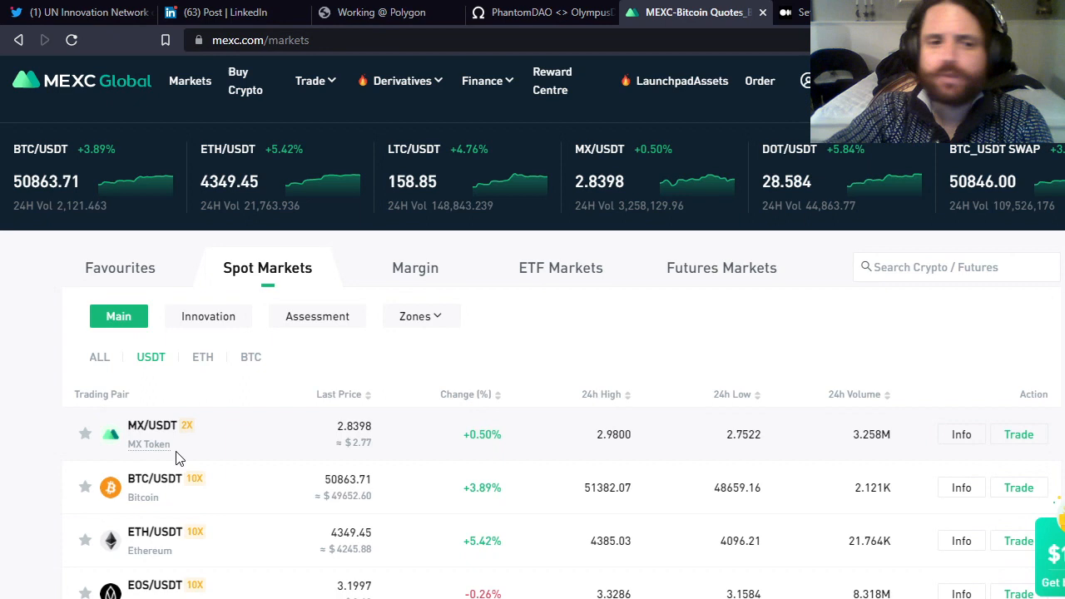
{"action": "left_click", "coordinate": [1019, 488]}
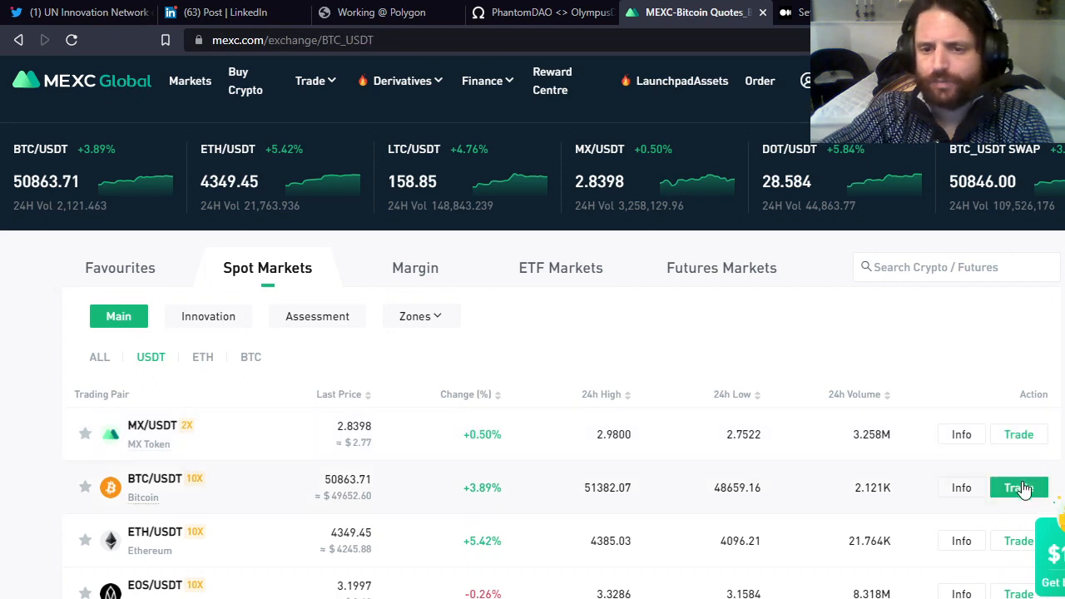
Step: Load the BTC/USDT exchange page and cancel the Account risk level popup
{"action": "left_click", "coordinate": [1018, 487]}
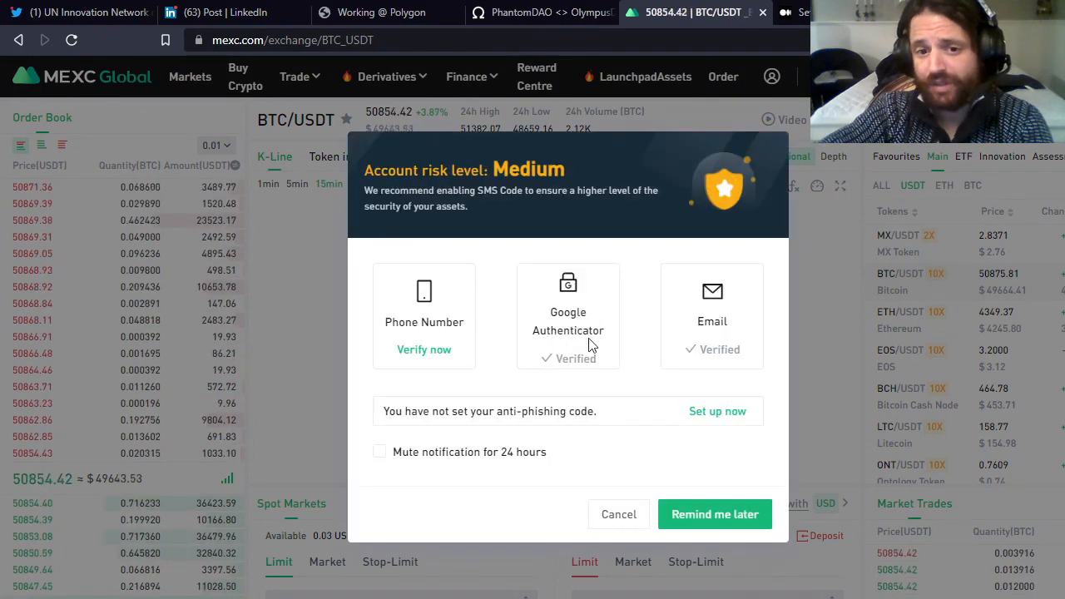
{"action": "mouse_move", "coordinate": [619, 513]}
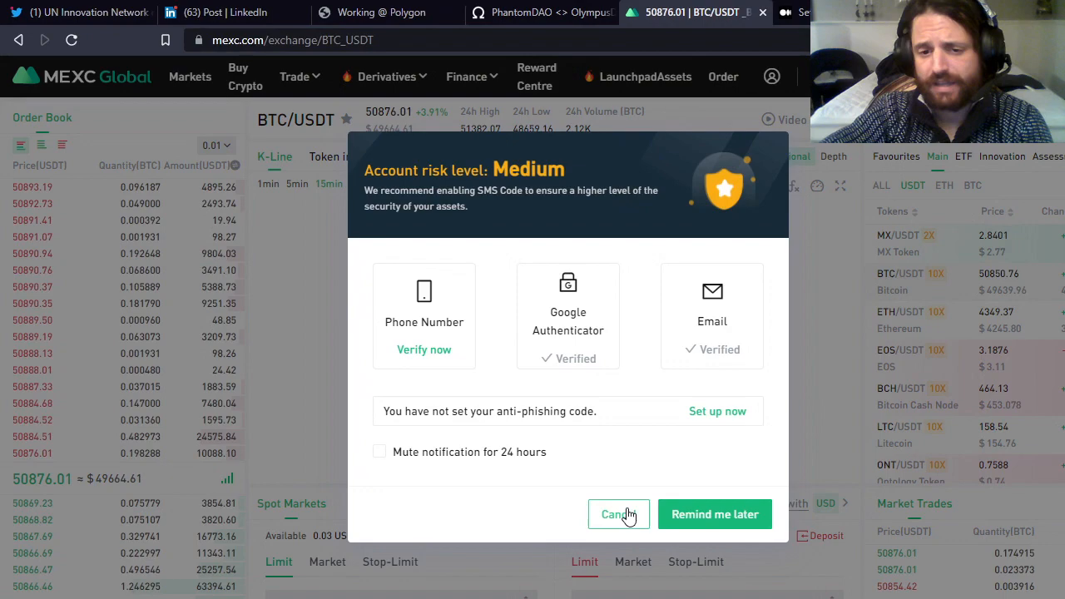
{"action": "left_click", "coordinate": [618, 514]}
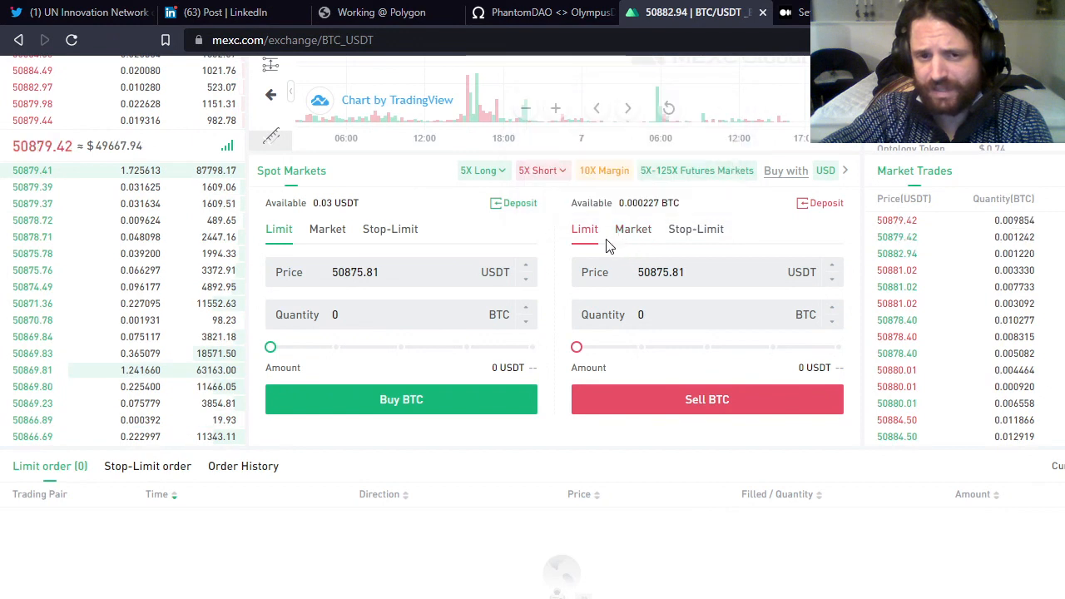
Step: Set a market sell for 100% of the 0.000227 BTC balance (~11.54 USDT), then return to Markets
{"action": "left_click", "coordinate": [633, 229]}
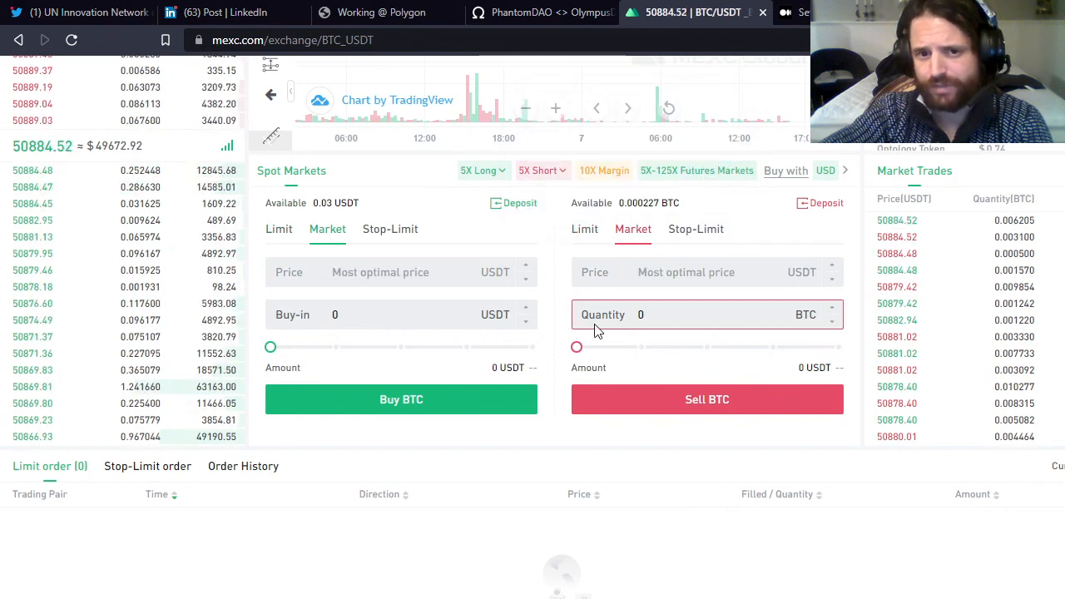
{"action": "left_click_drag", "start_coordinate": [576, 347], "coordinate": [665, 347]}
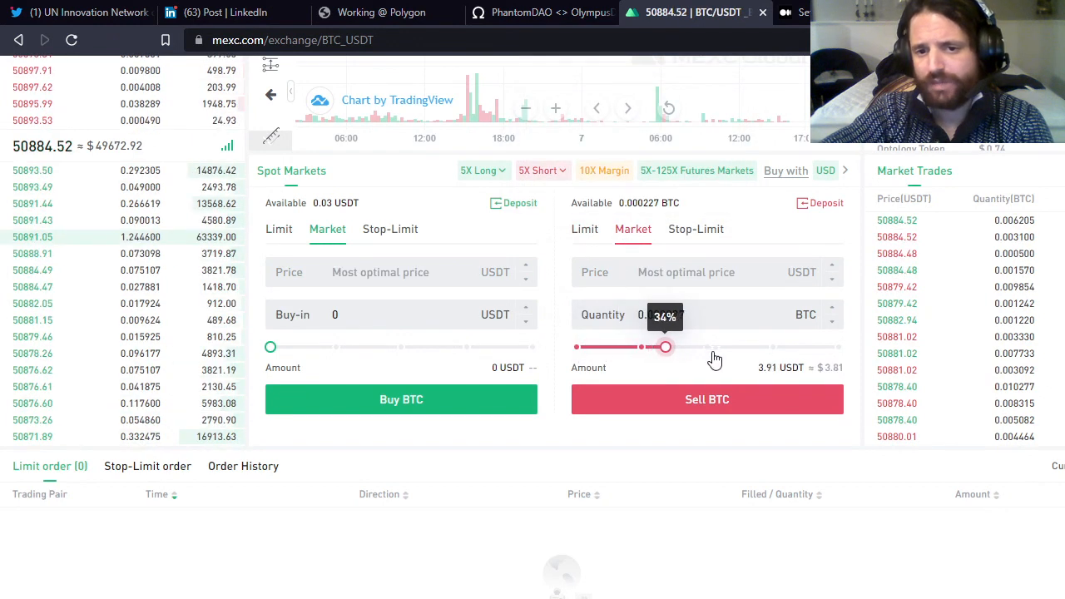
{"action": "left_click_drag", "start_coordinate": [666, 347], "coordinate": [838, 347]}
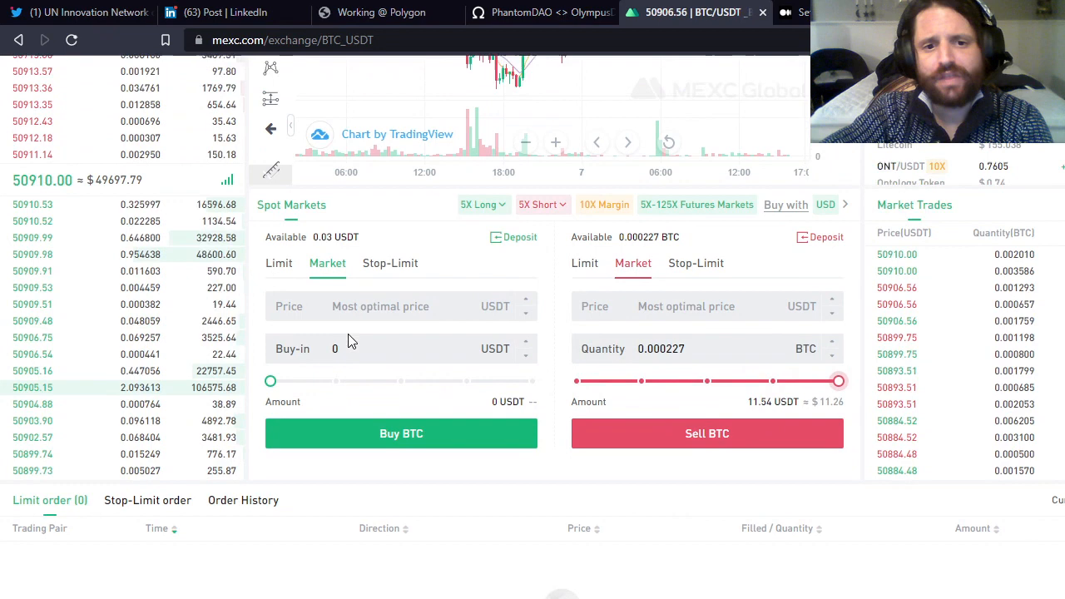
{"action": "left_click", "coordinate": [190, 76]}
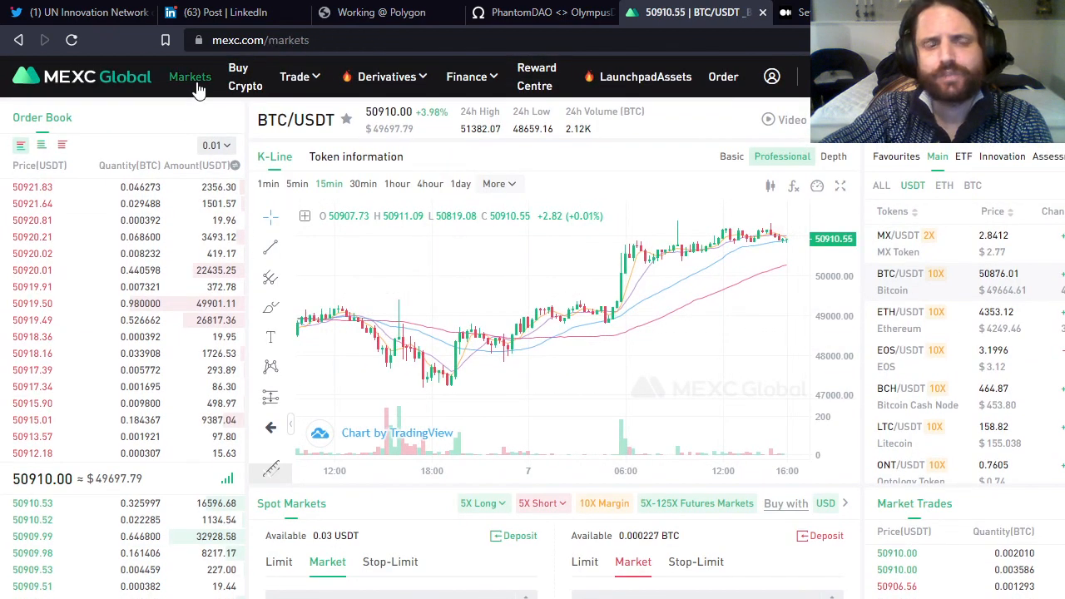
Step: Search the markets for 'matic' and select the MATIC_USDT pair
{"action": "left_click", "coordinate": [311, 76]}
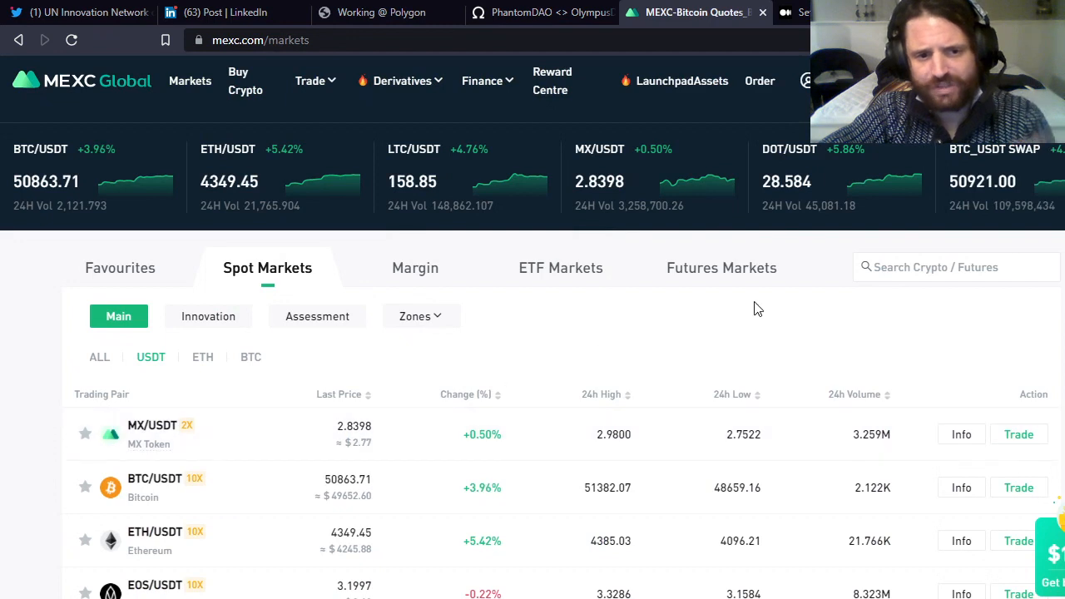
{"action": "type", "text": "matic"}
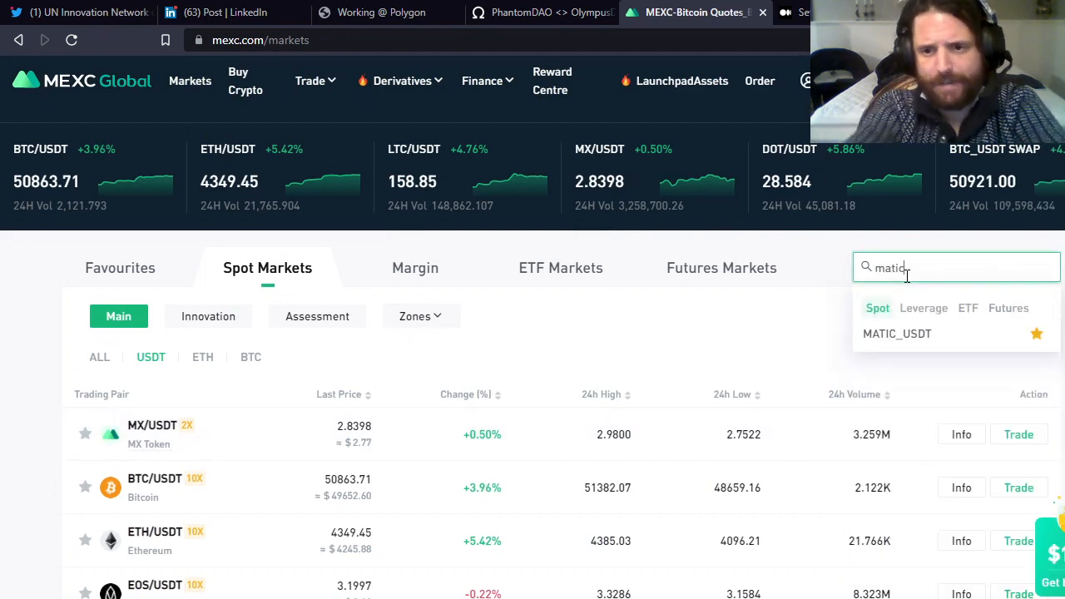
{"action": "left_click", "coordinate": [897, 333]}
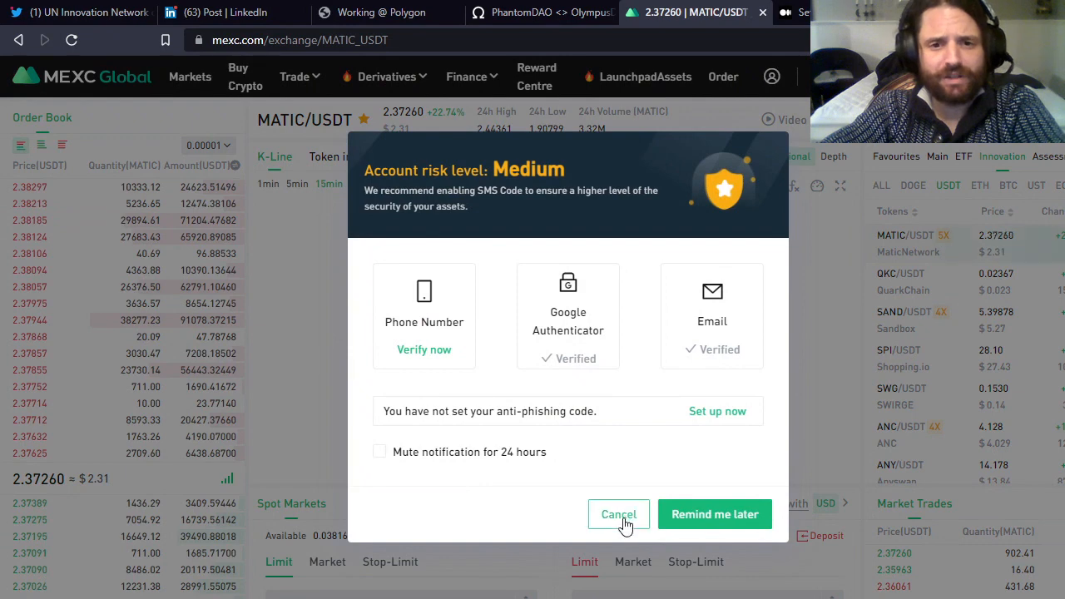
Step: Cancel the risk popup, set a market buy of MATIC using the USDT slider, then go to Assets
{"action": "left_click", "coordinate": [618, 514]}
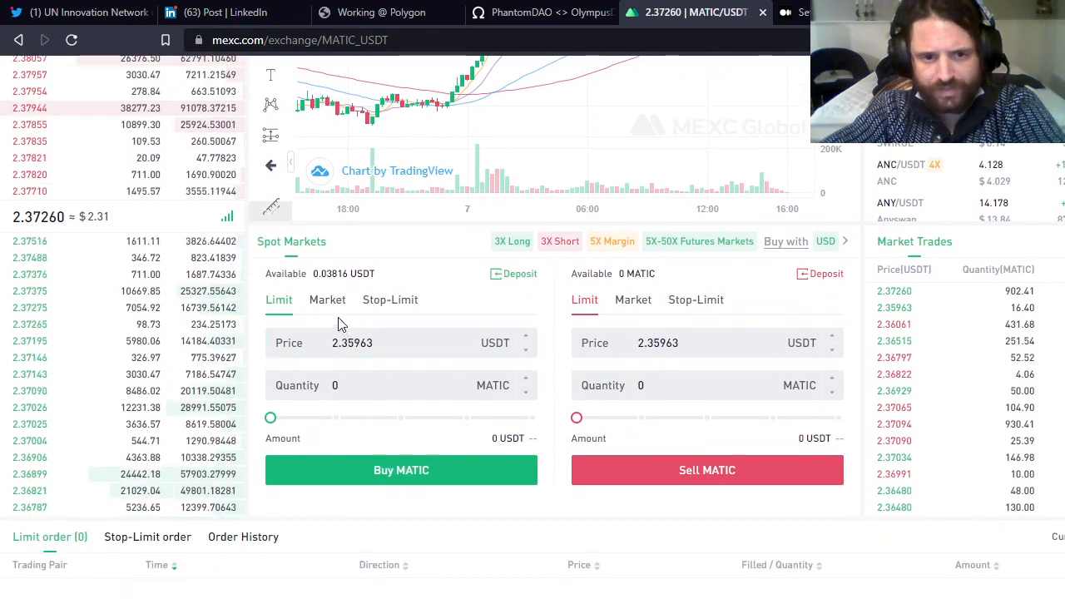
{"action": "left_click", "coordinate": [327, 300]}
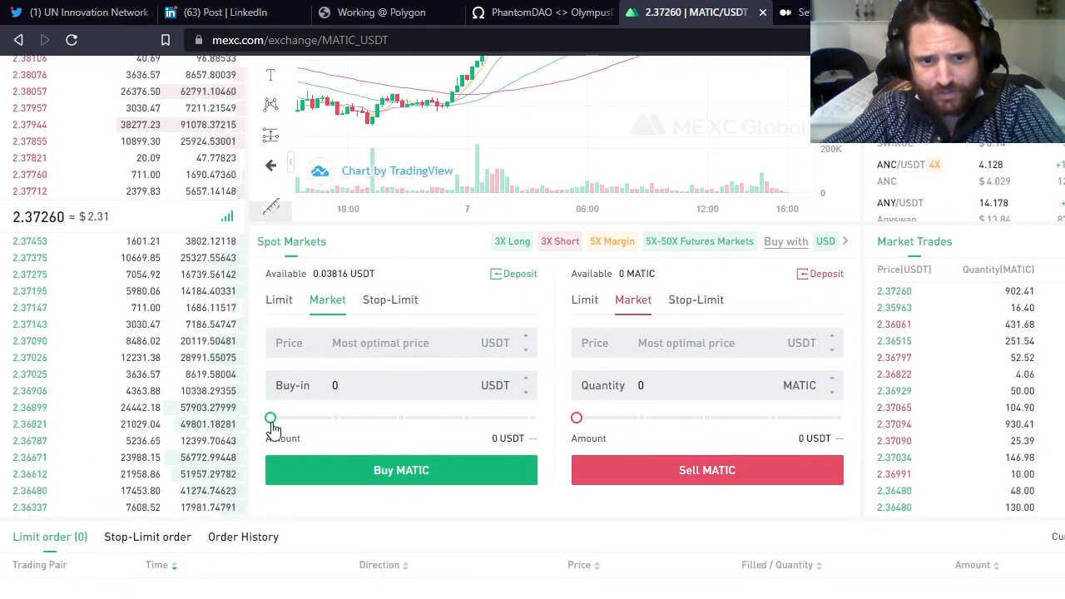
{"action": "left_click_drag", "start_coordinate": [271, 417], "coordinate": [533, 418]}
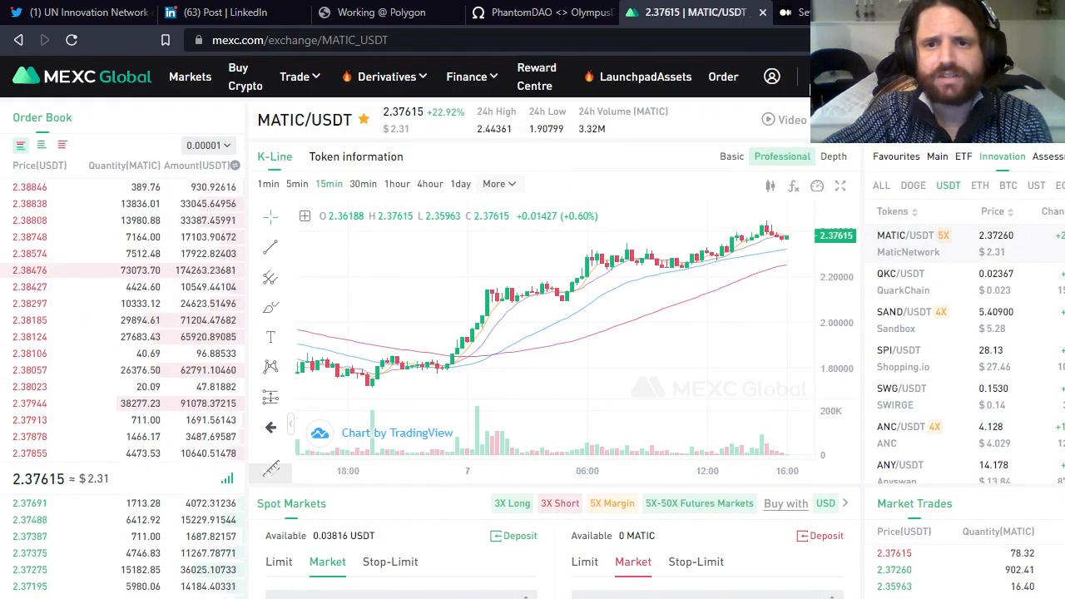
{"action": "left_click", "coordinate": [772, 76]}
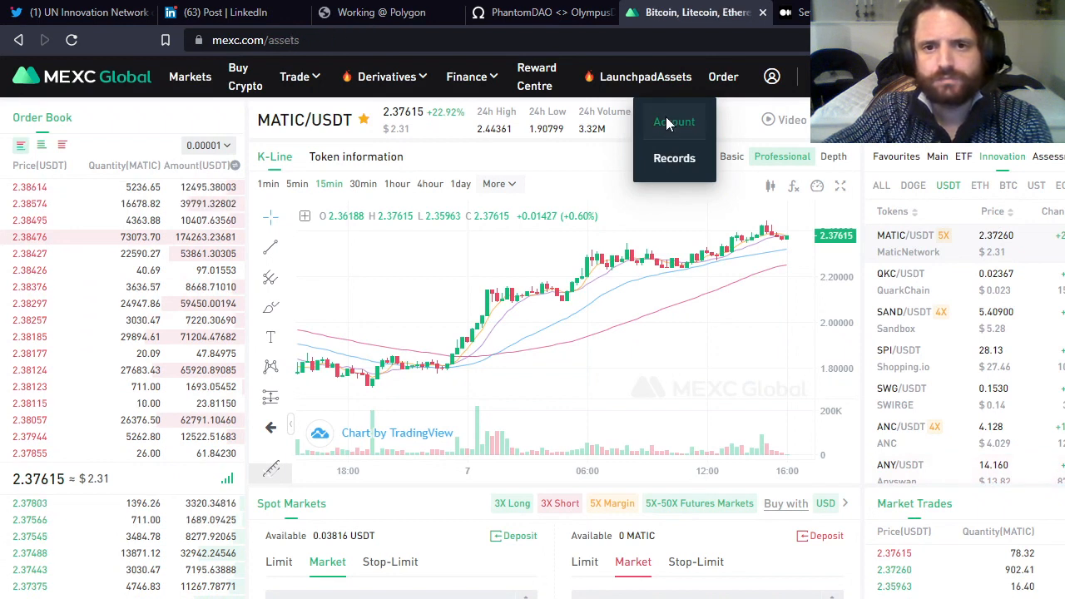
Step: In the spot account, search tokens for 'matic' and start a Withdraw on the MATIC row
{"action": "left_click", "coordinate": [674, 121]}
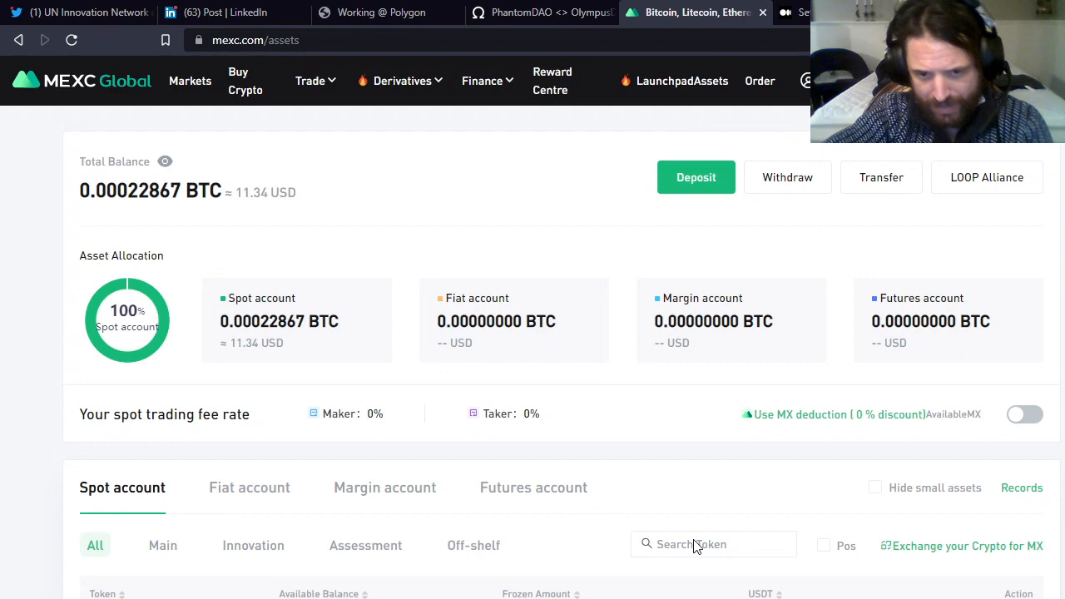
{"action": "left_click", "coordinate": [714, 544]}
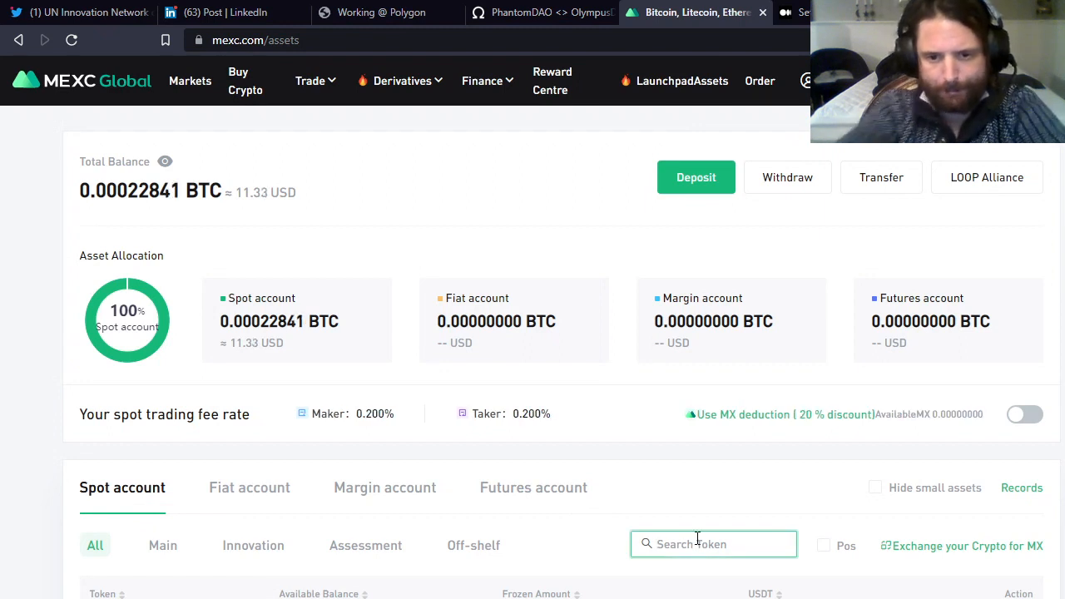
{"action": "type", "text": "matic"}
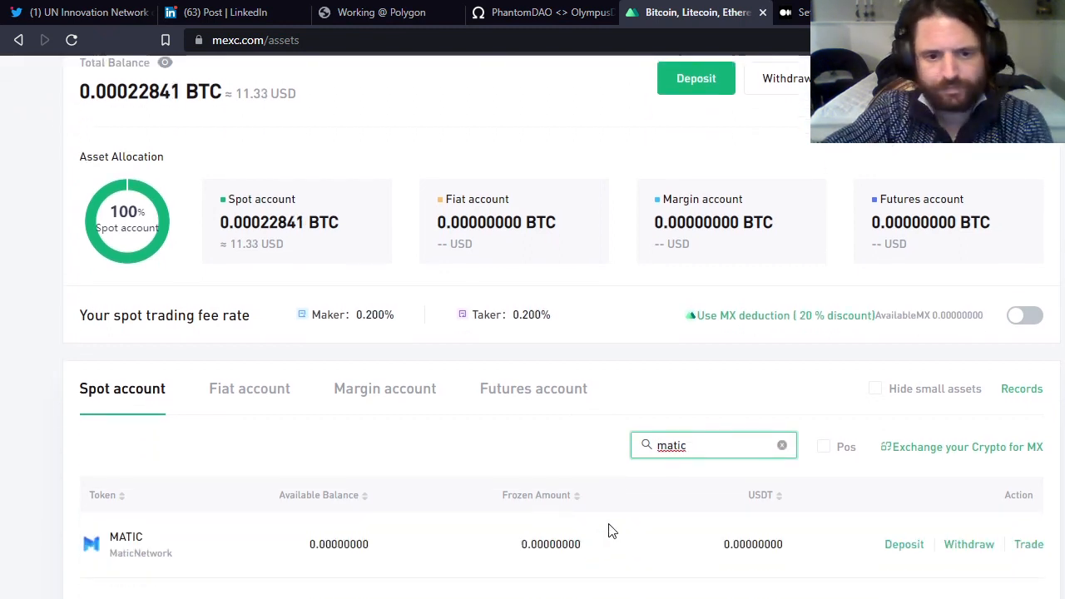
{"action": "scroll", "scroll_direction": "down", "scroll_amount": 3}
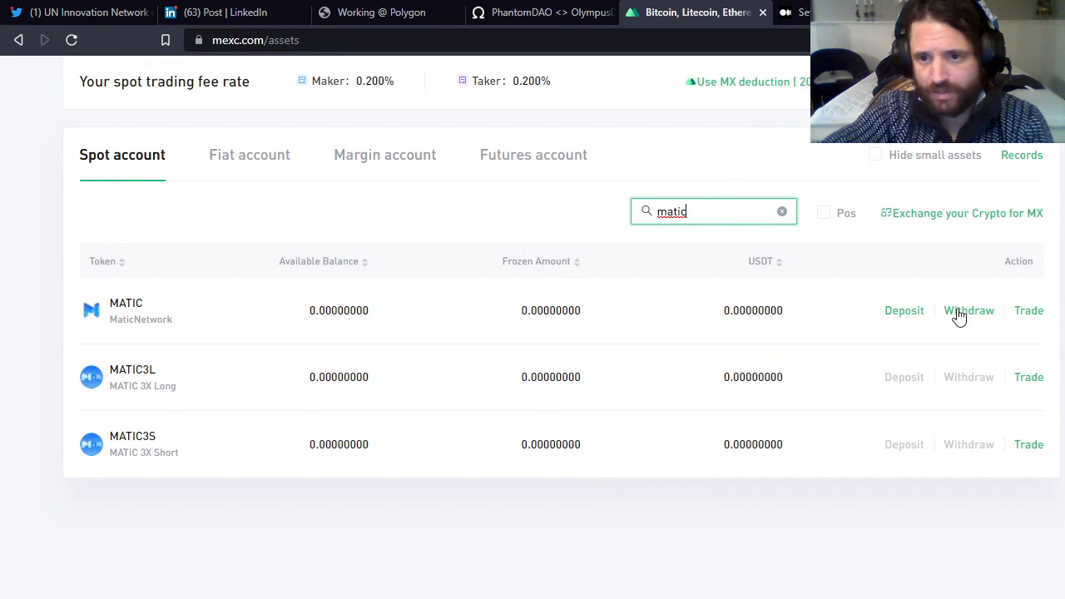
{"action": "left_click", "coordinate": [968, 310]}
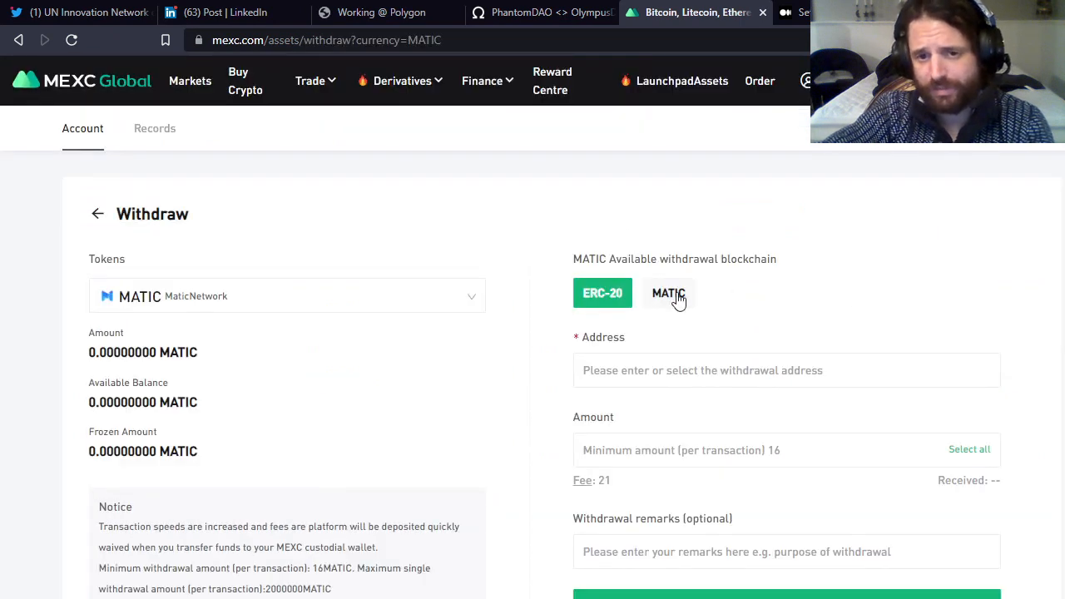
Step: Select the MATIC blockchain for the withdrawal, giving a 10 MATIC minimum and 0.15 fee
{"action": "left_click", "coordinate": [668, 293]}
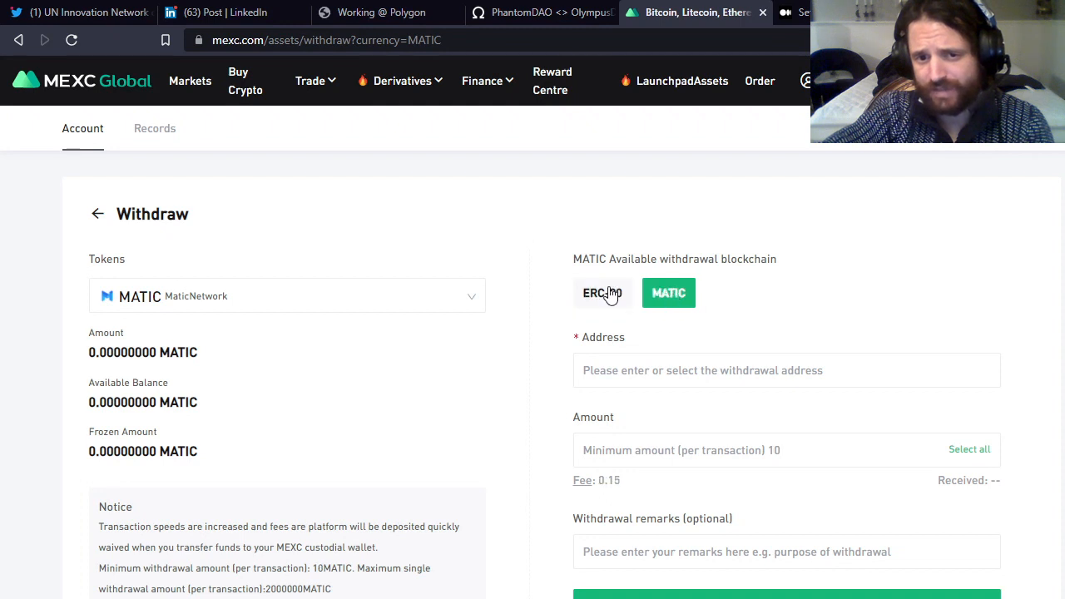